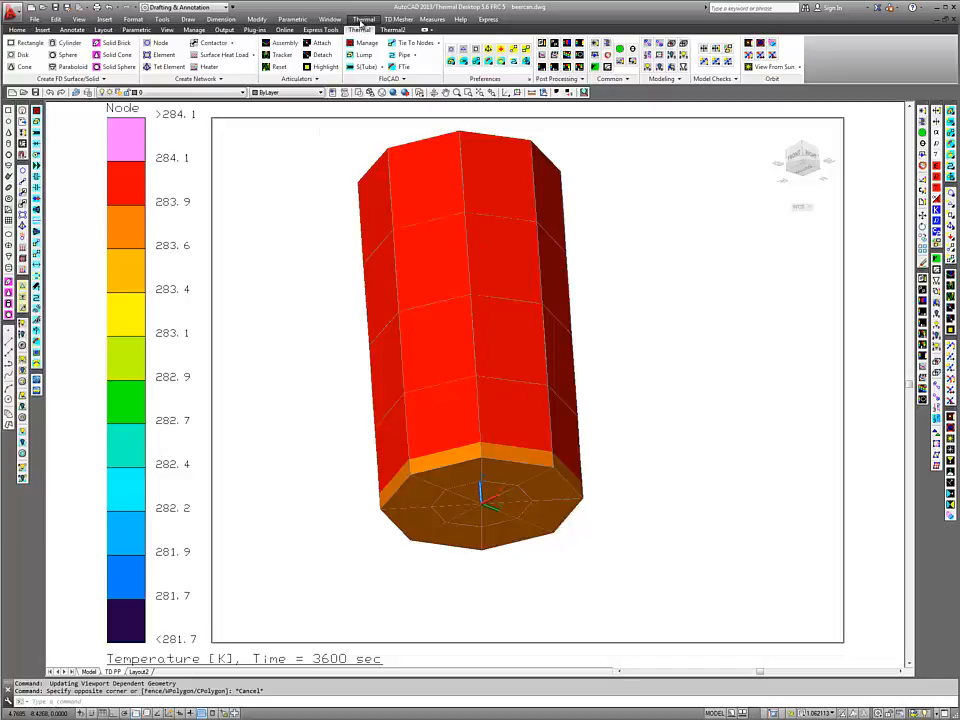
- Start a temperature cutting plane through the can model from the Post Processing tools
click(363, 19)
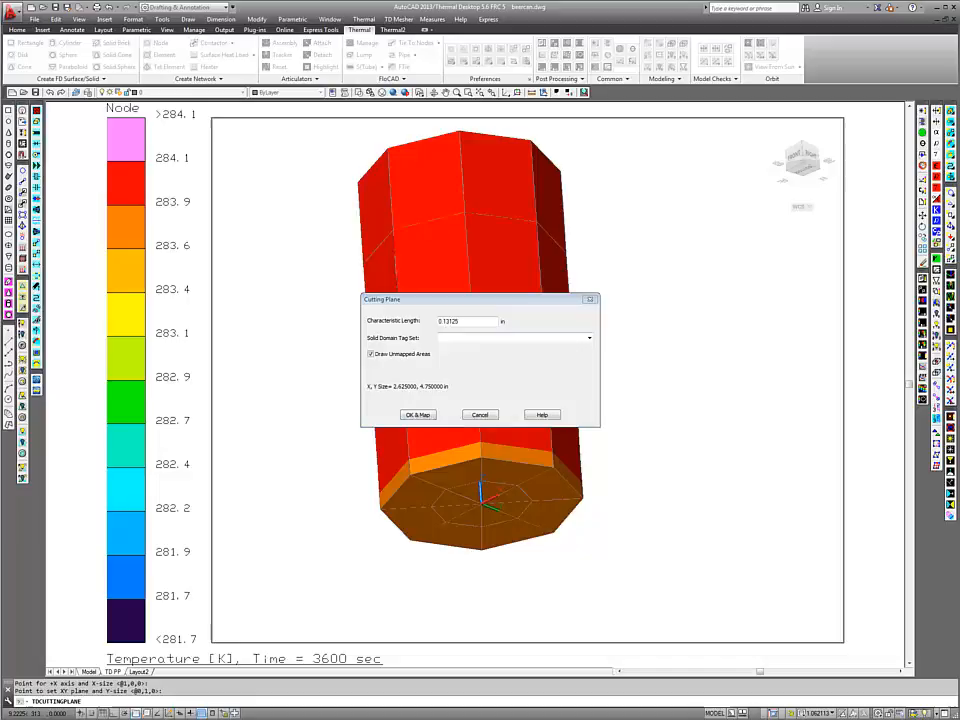
click(465, 321)
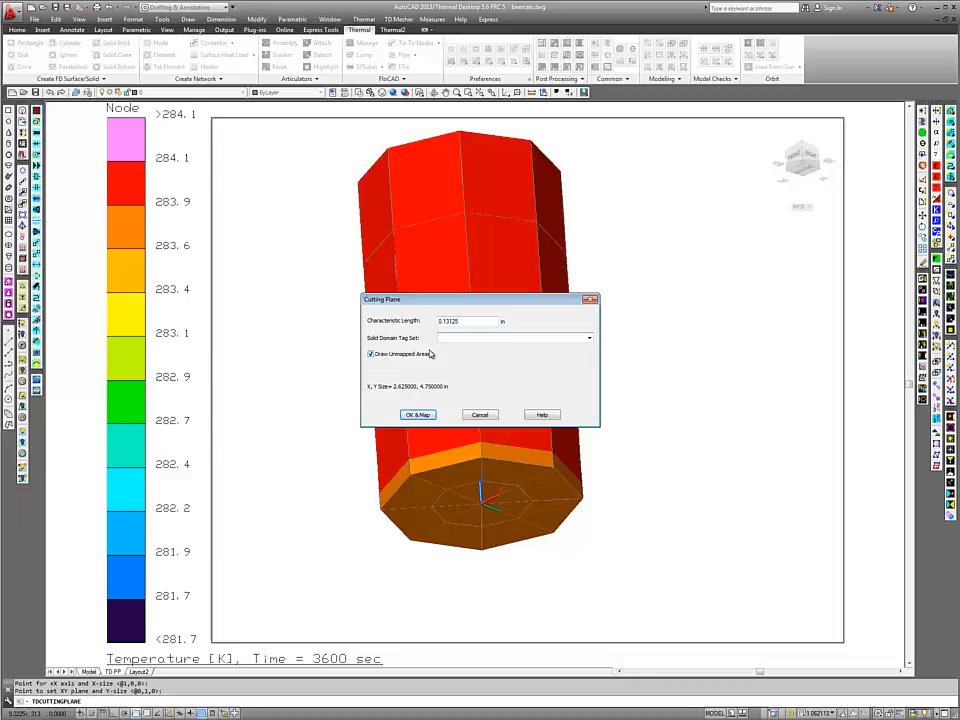
mouse_move(424, 352)
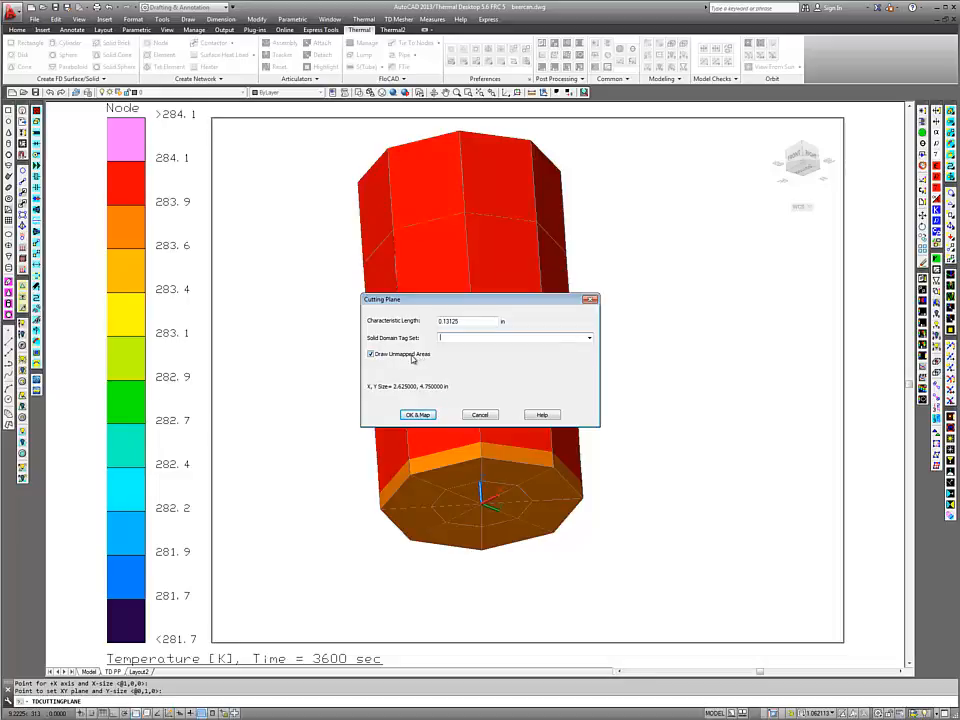
click(370, 354)
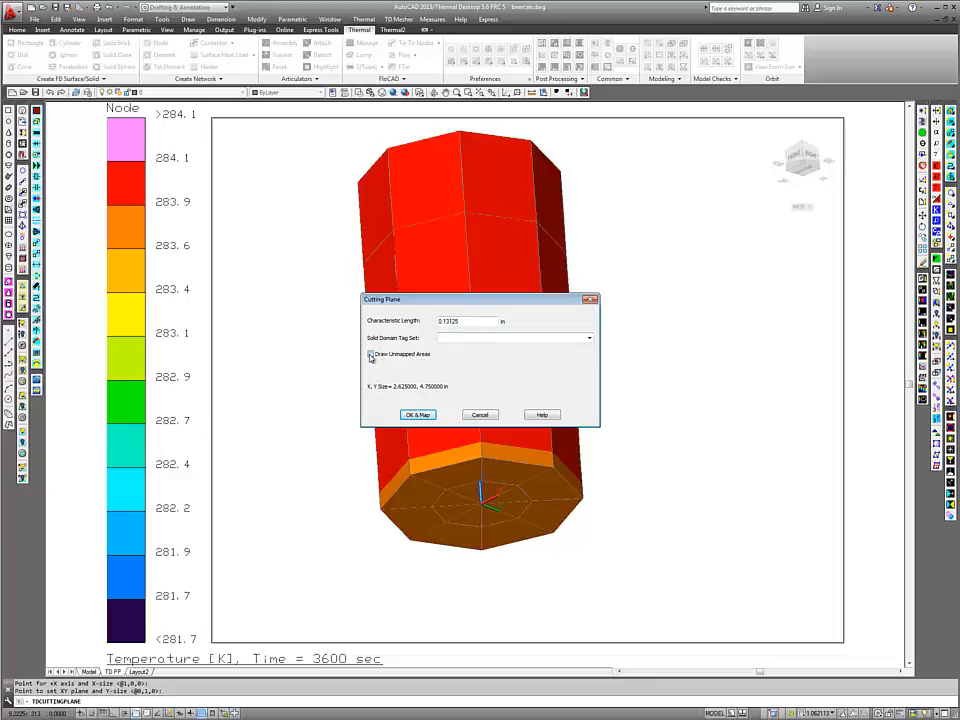
click(371, 355)
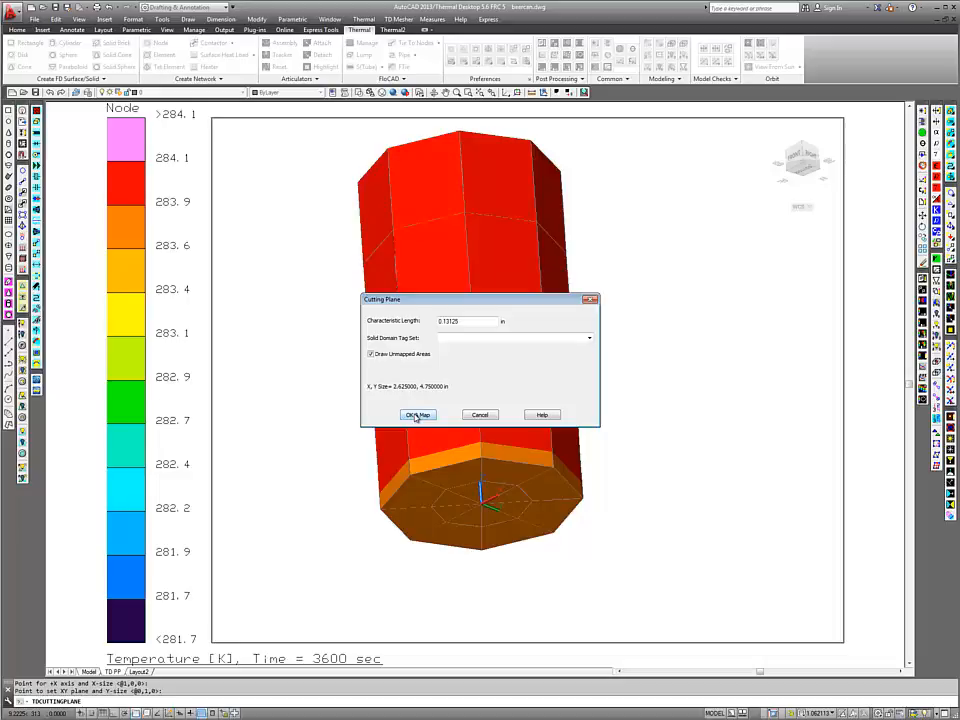
- Create and map the temperature contour cutting plane with OK & Map
click(417, 414)
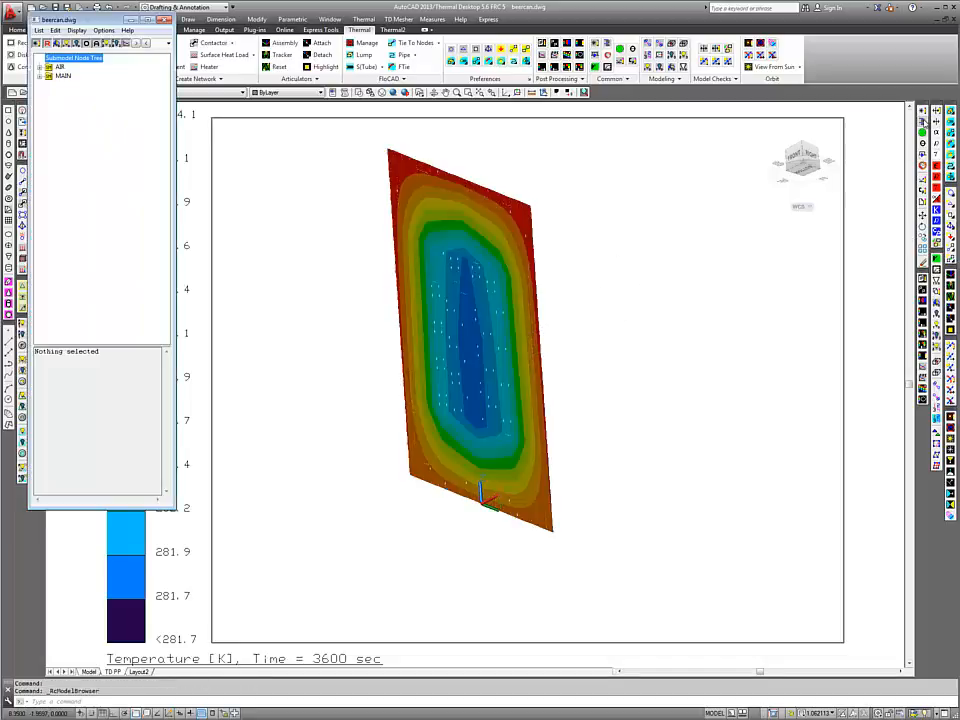
- List Cutting Plane:443 in the browser, turn off Draw Unmapped Areas, and remap it
click(45, 42)
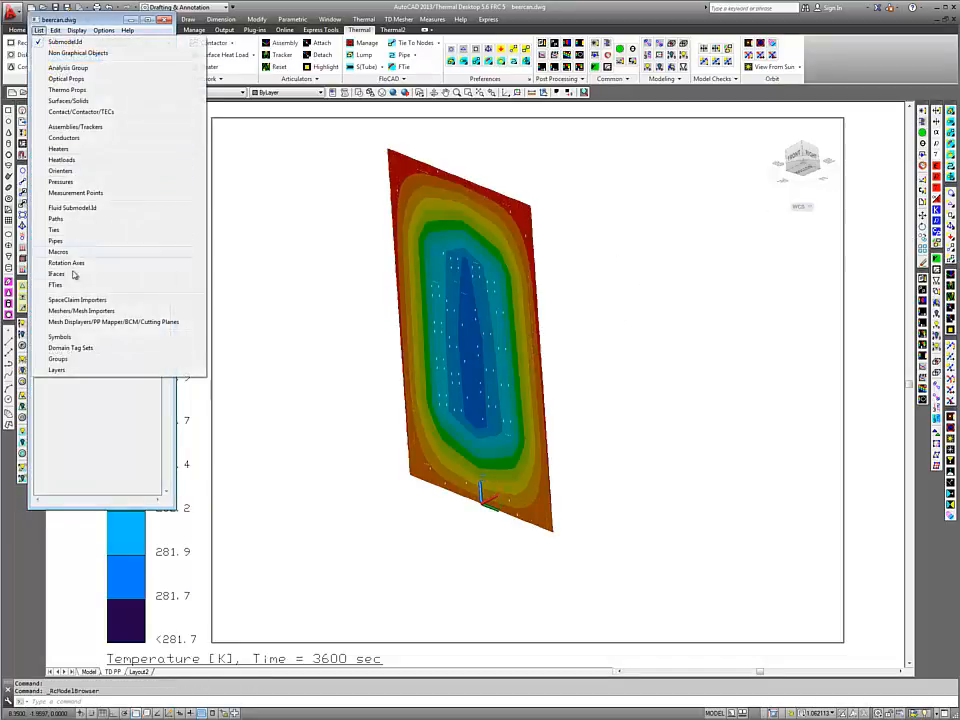
click(113, 321)
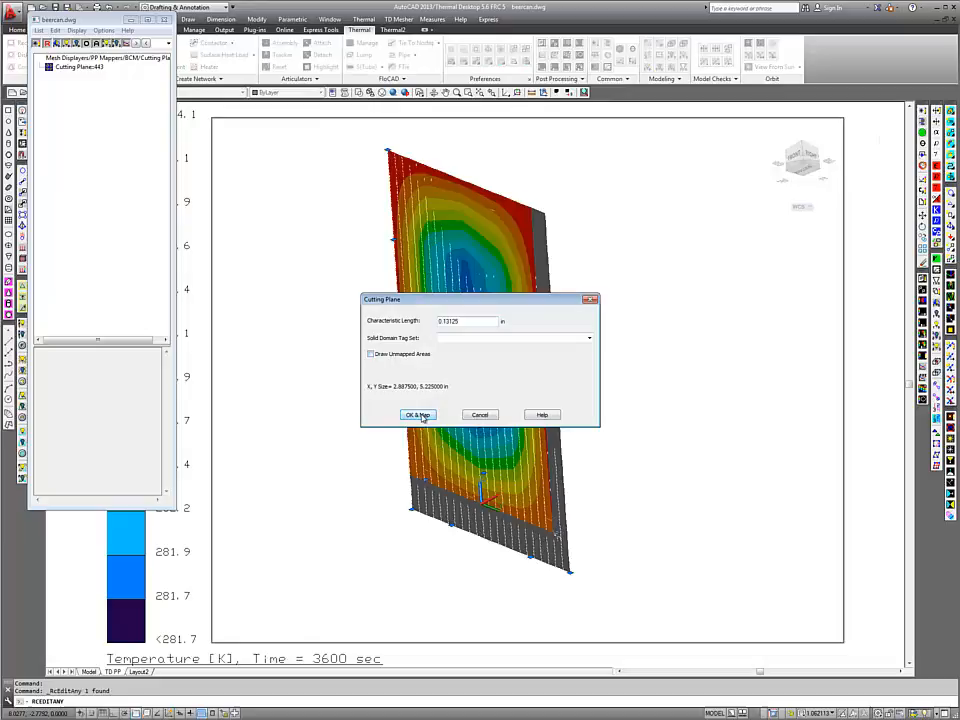
click(417, 415)
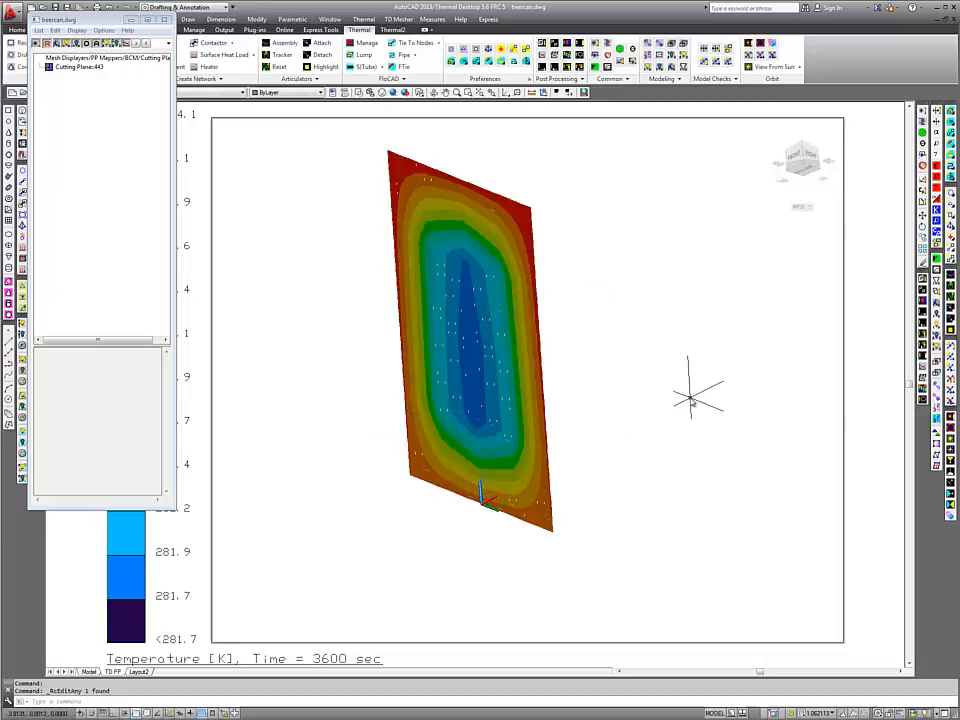